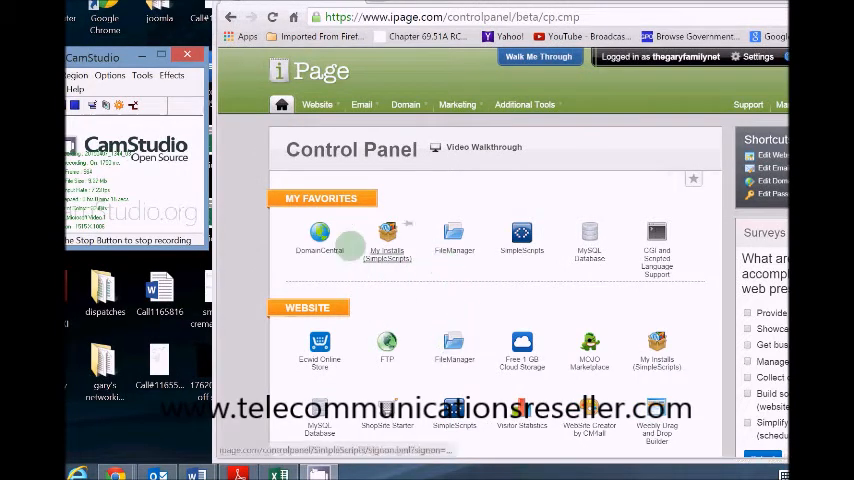
Step: Reach the DomainCentral page listing the account's registered domains
left_click(320, 240)
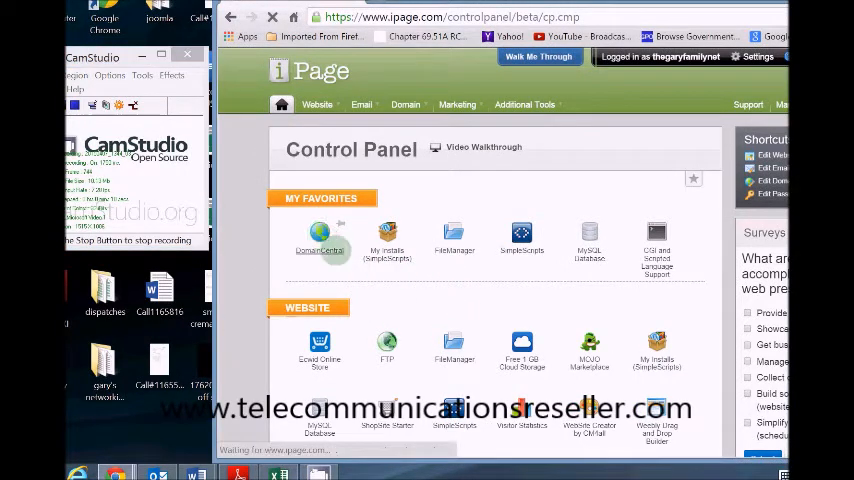
left_click(320, 236)
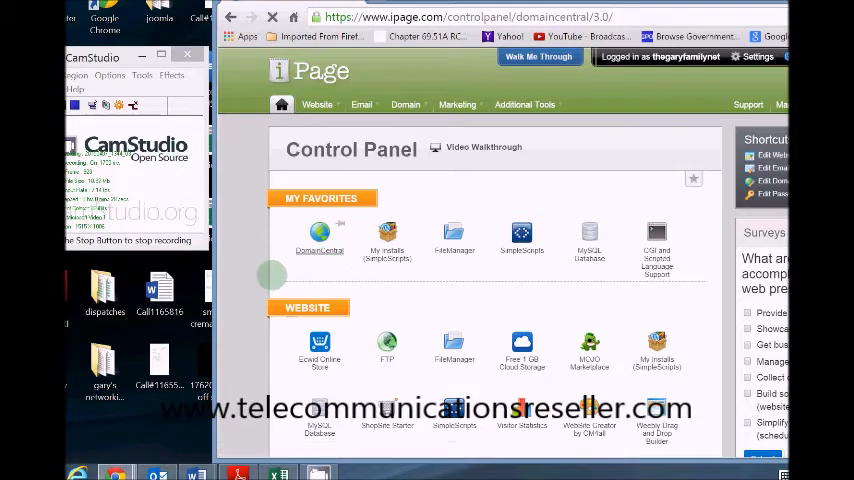
left_click(320, 240)
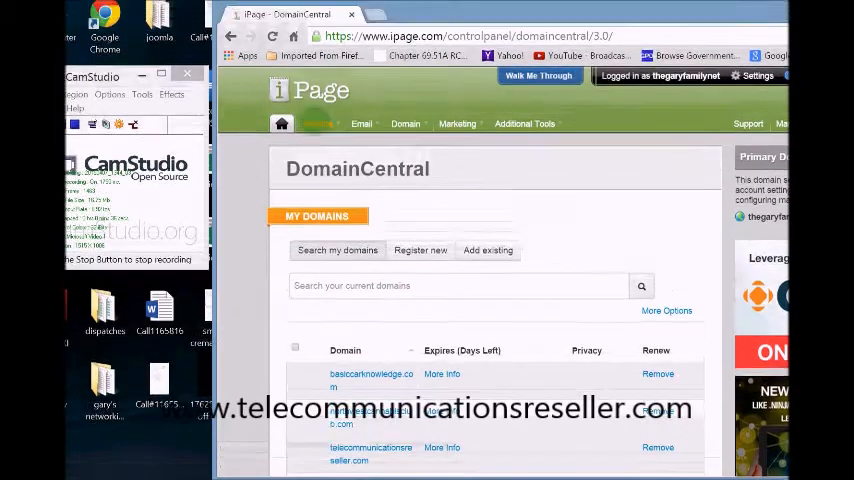
Step: In File Manager, create the folders garyfamily and bud in the site root
left_click(316, 122)
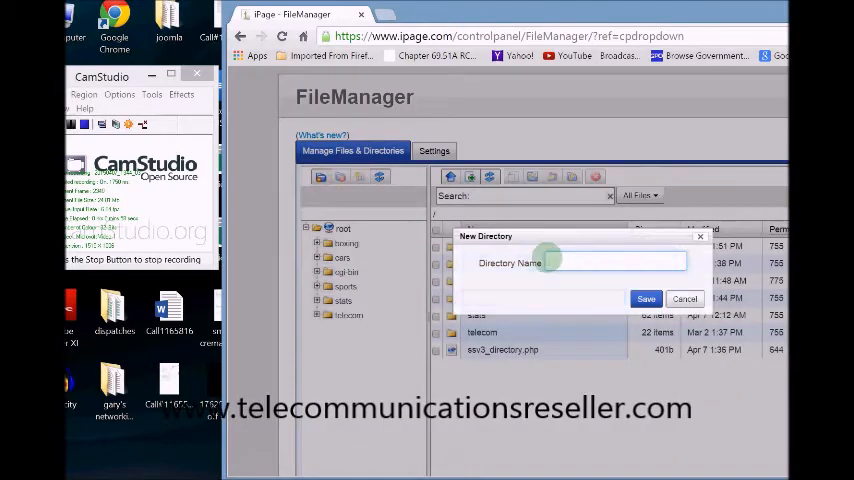
left_click(580, 262)
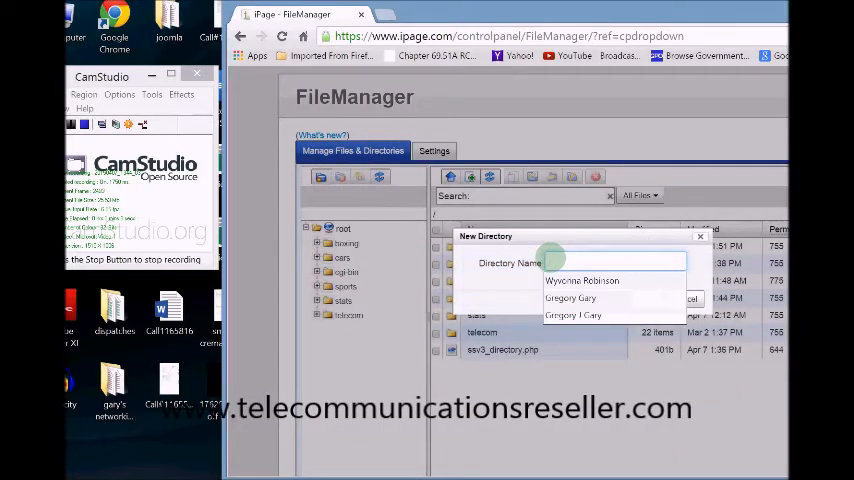
type("gary")
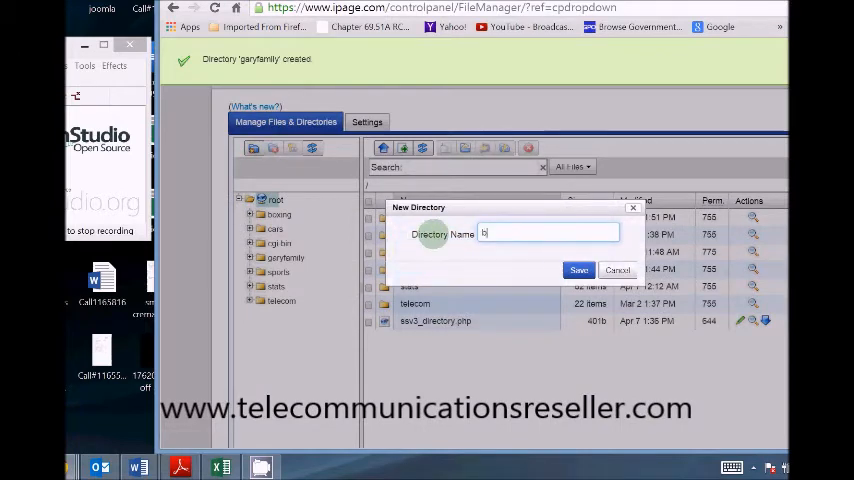
type("ud")
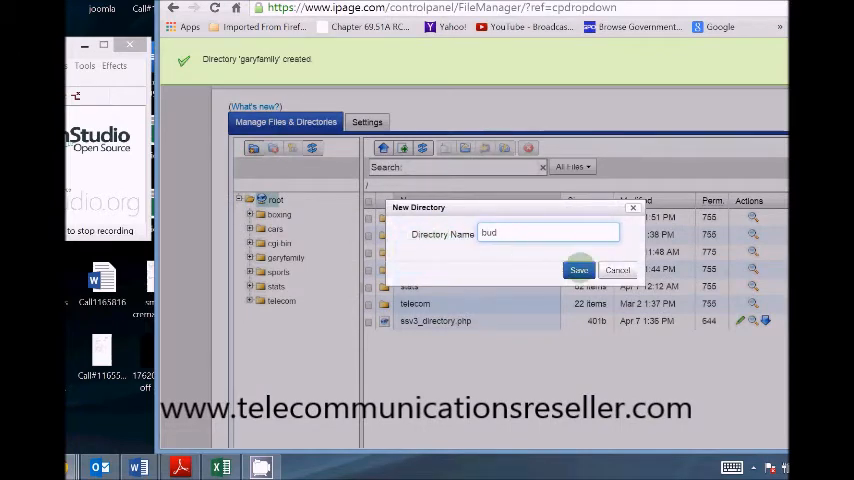
left_click(580, 270)
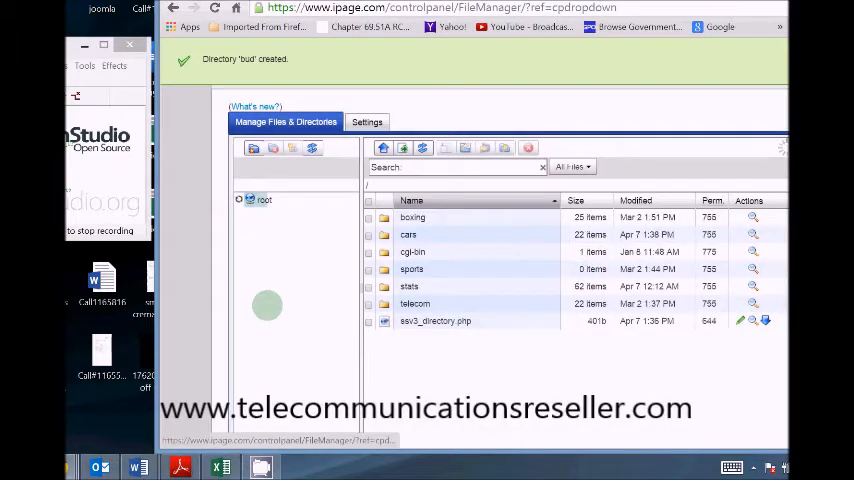
Step: Point northwesterncannabisclub.com at the bud subdirectory via its Pointers settings
left_click(238, 200)
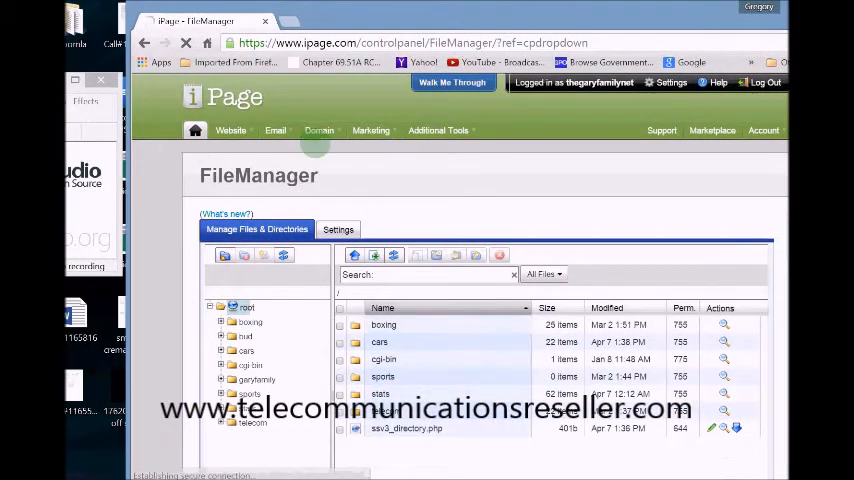
left_click(318, 130)
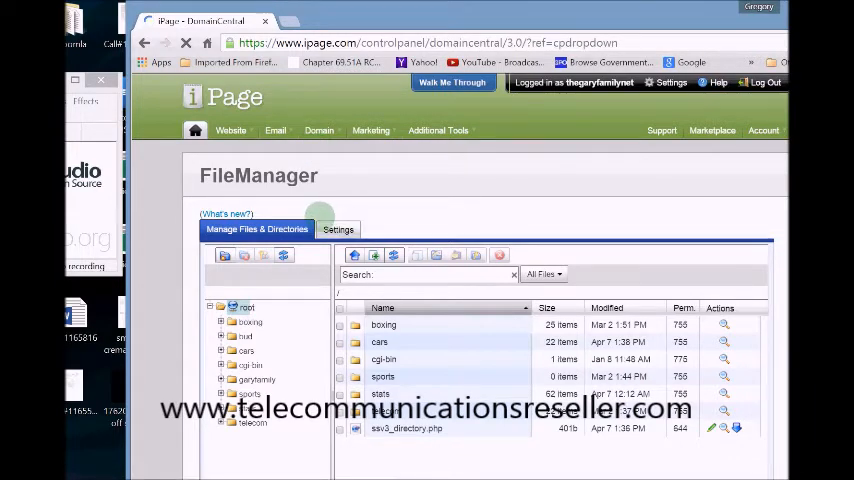
left_click(318, 130)
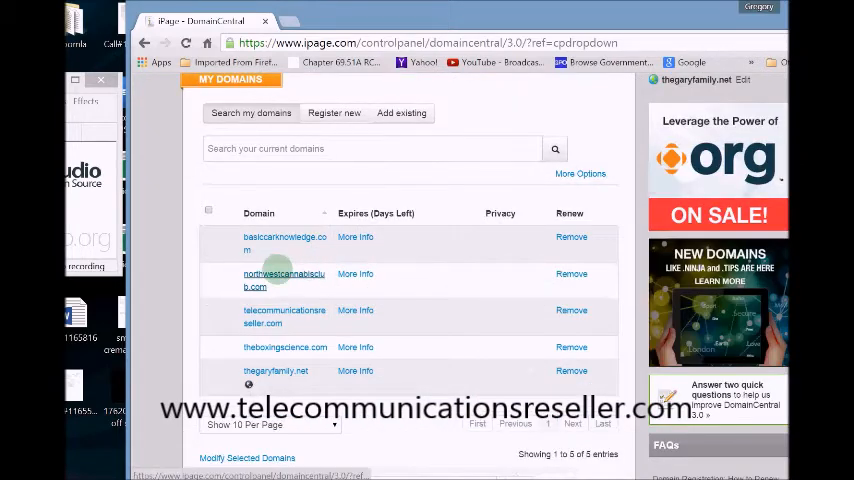
left_click(284, 280)
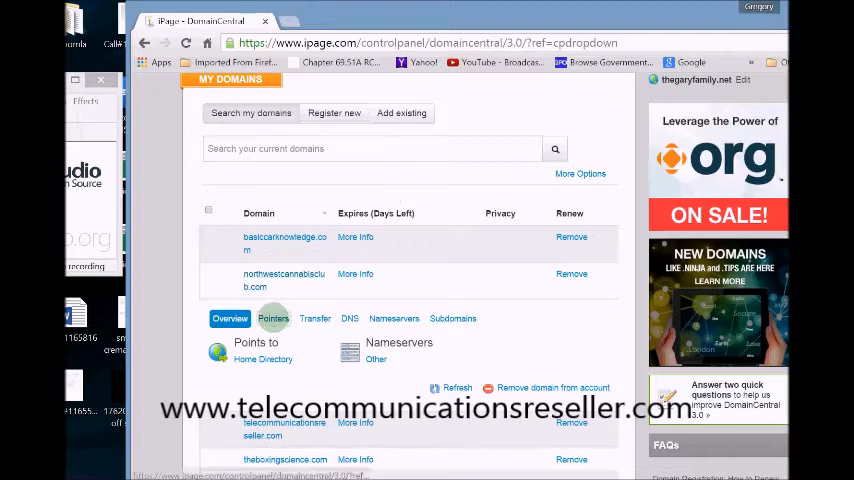
left_click(272, 318)
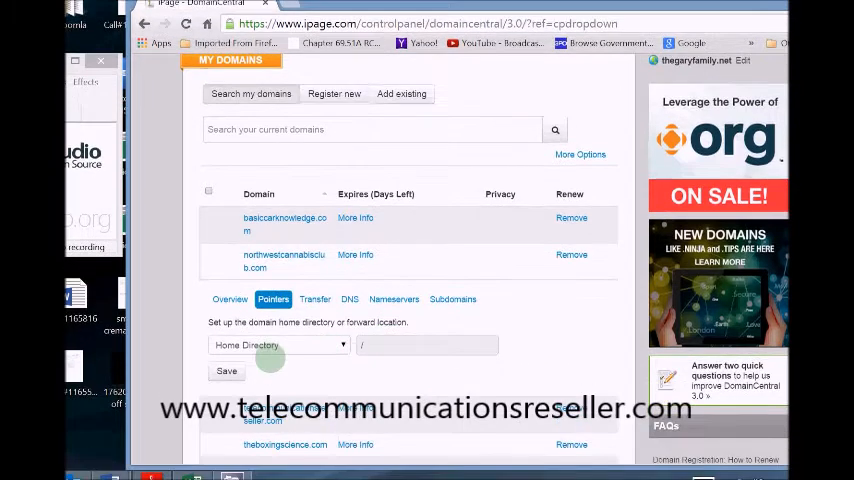
left_click(278, 336)
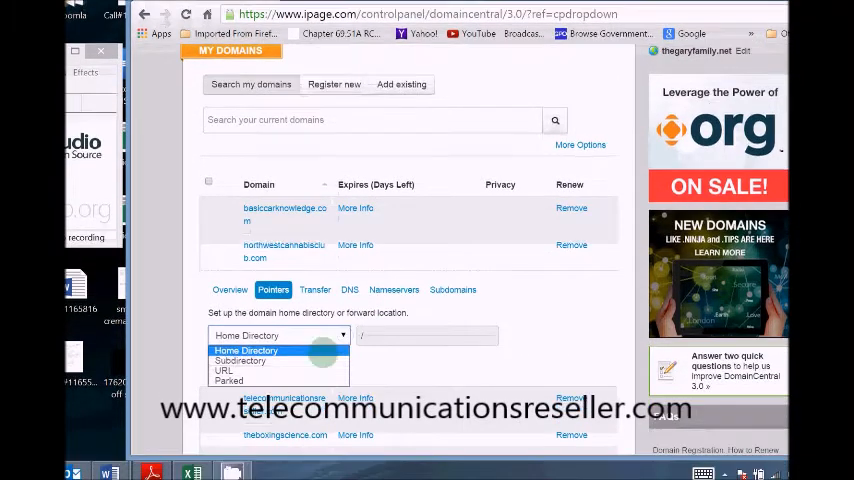
left_click(240, 360)
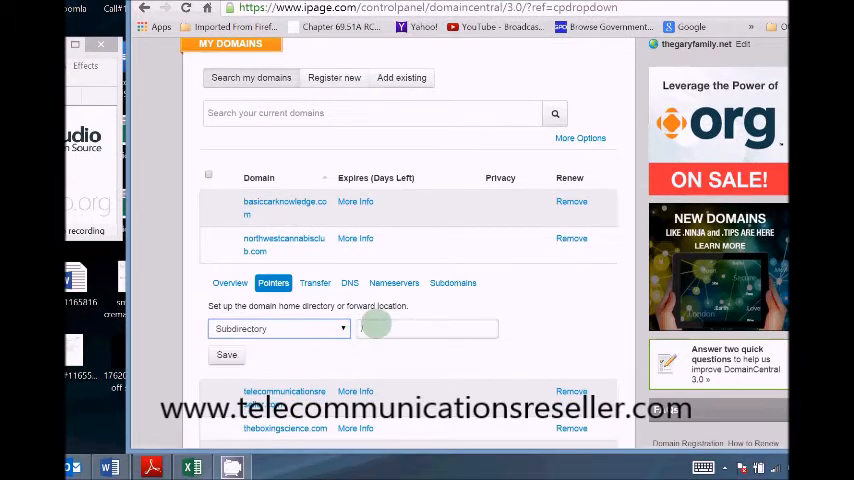
type("bud")
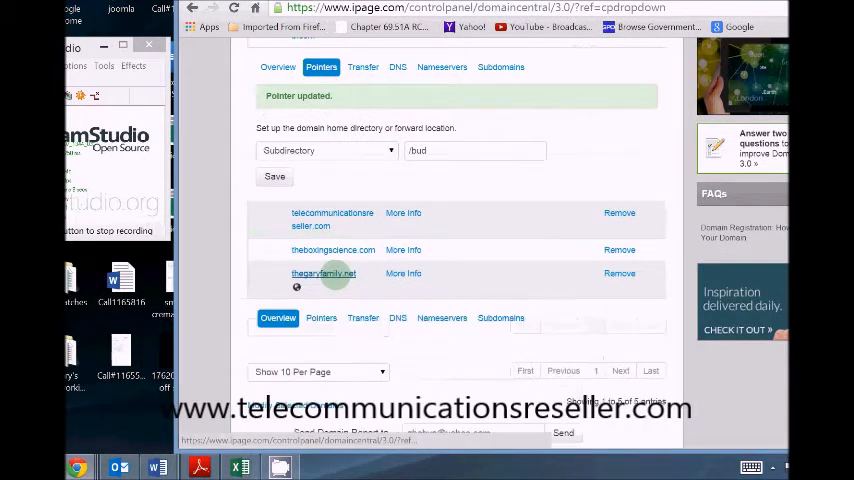
Step: View thegaryfamily.net's pointer settings to direct it to the garyfamily subdirectory
left_click(324, 272)
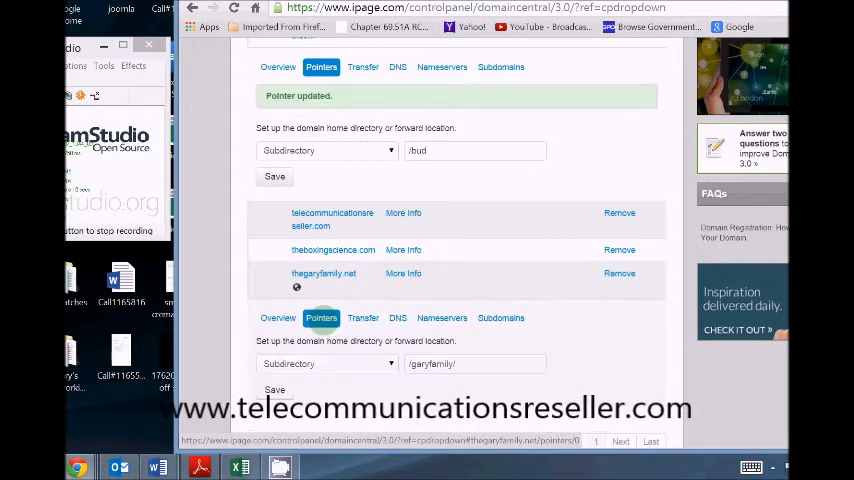
left_click(328, 364)
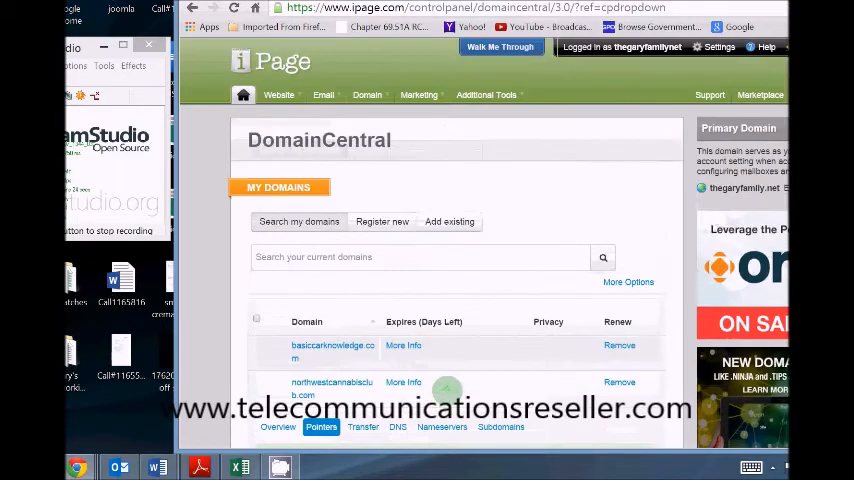
Step: Reach the Joomla 2 installer under Blogs & Website Builders in MOJO Marketplace
left_click(280, 128)
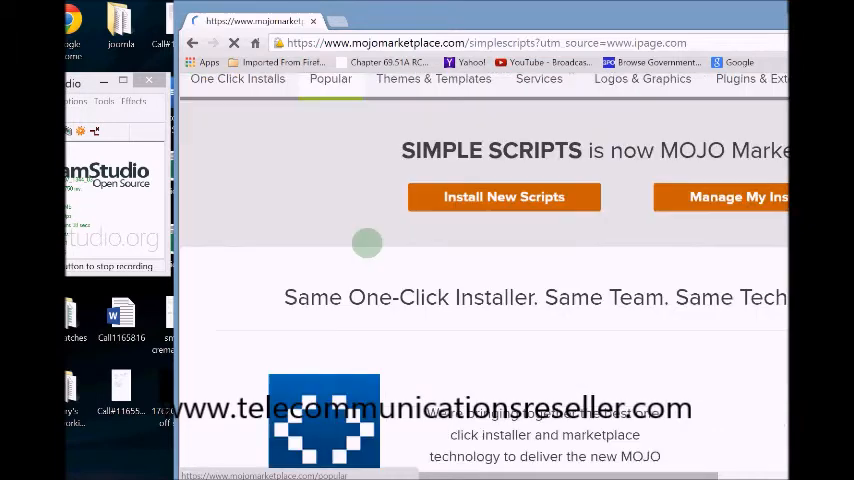
left_click(504, 196)
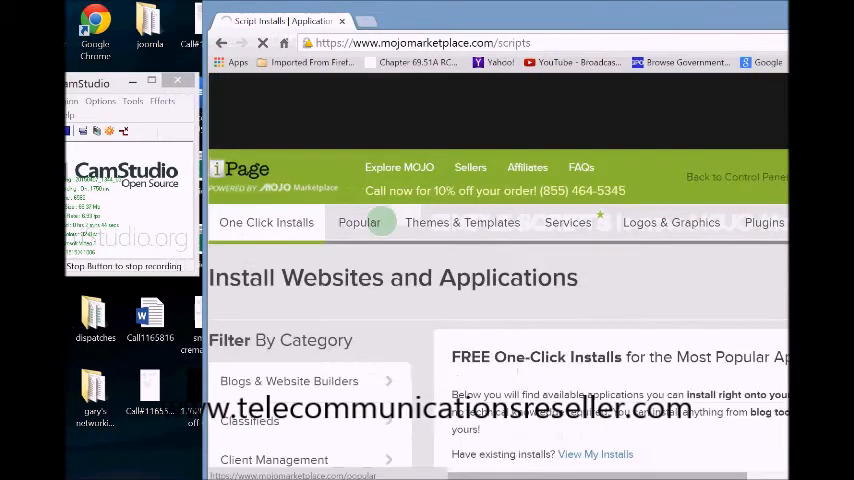
left_click(288, 380)
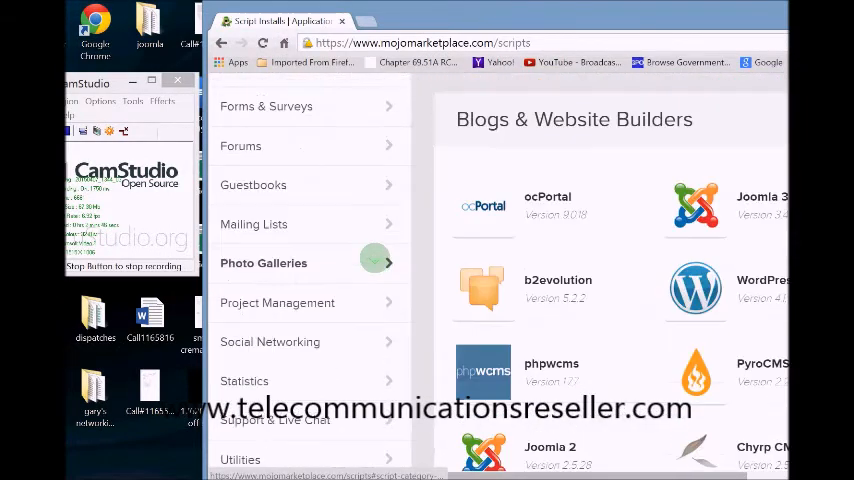
scroll("down", 3)
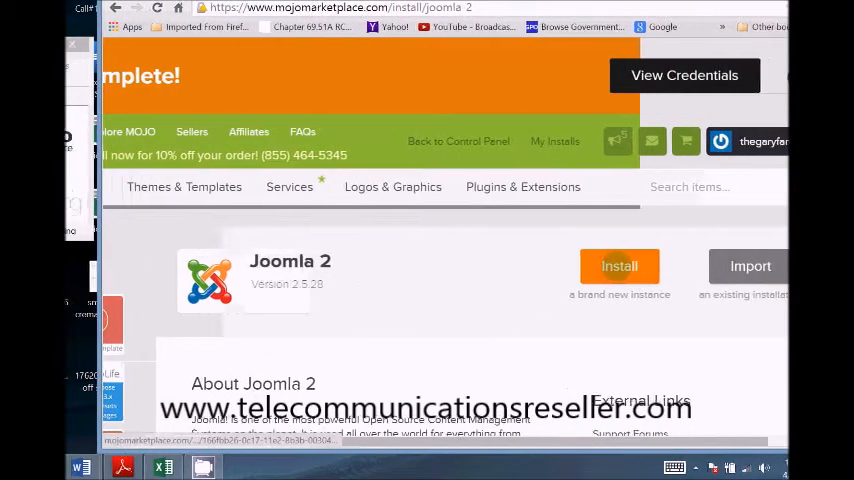
left_click(620, 264)
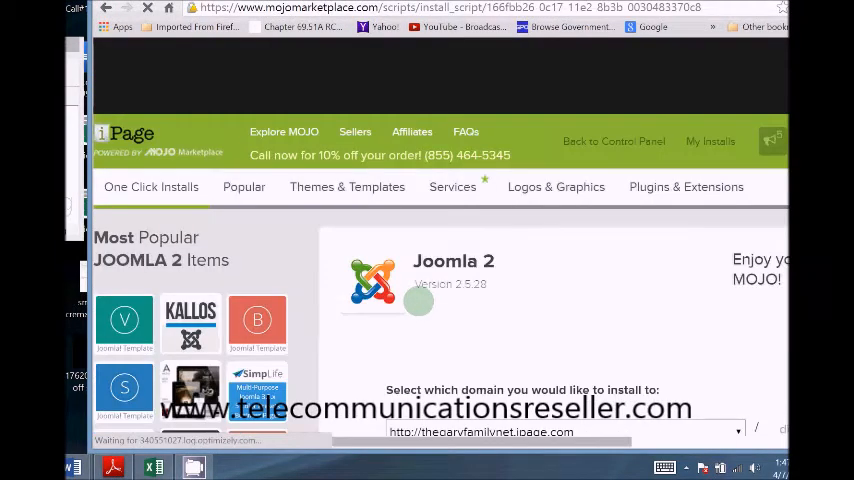
scroll("down", 3)
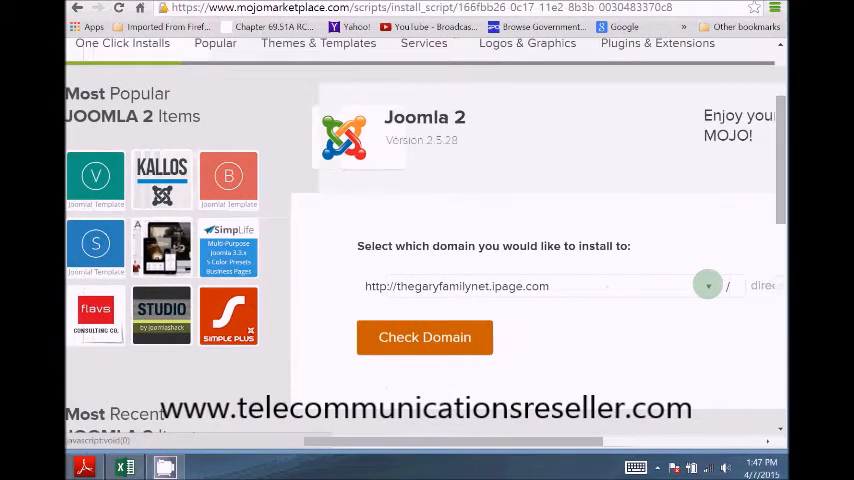
left_click(708, 286)
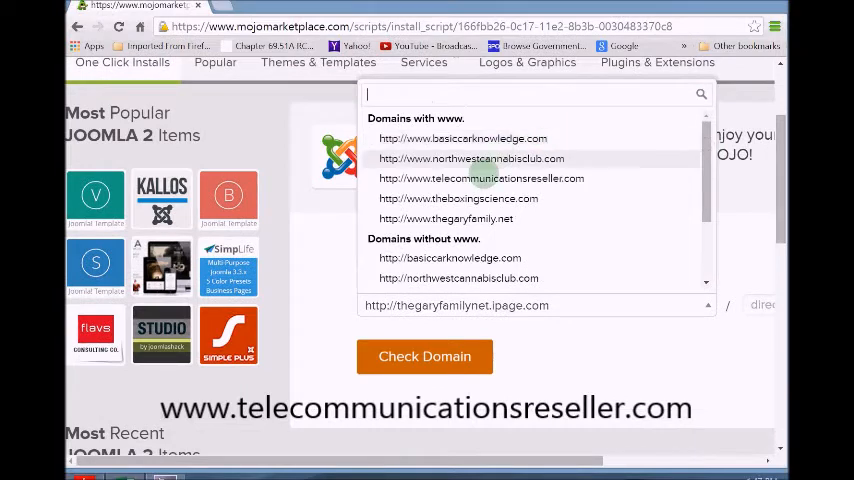
left_click(446, 218)
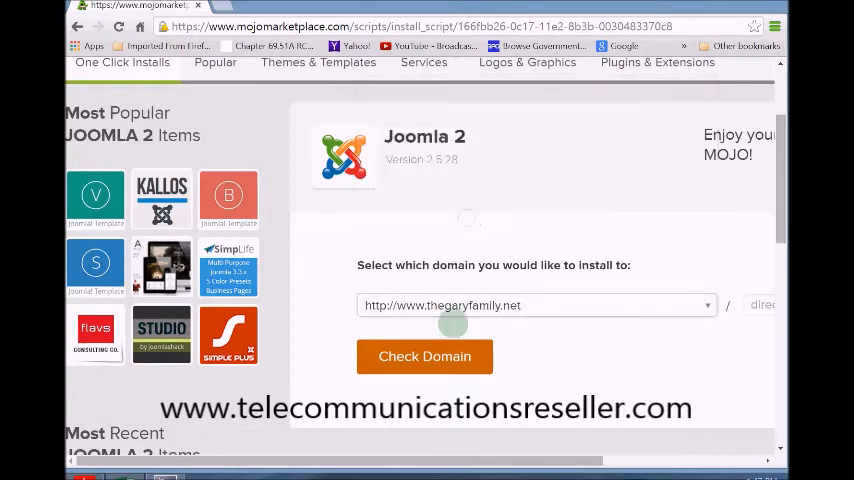
left_click(424, 356)
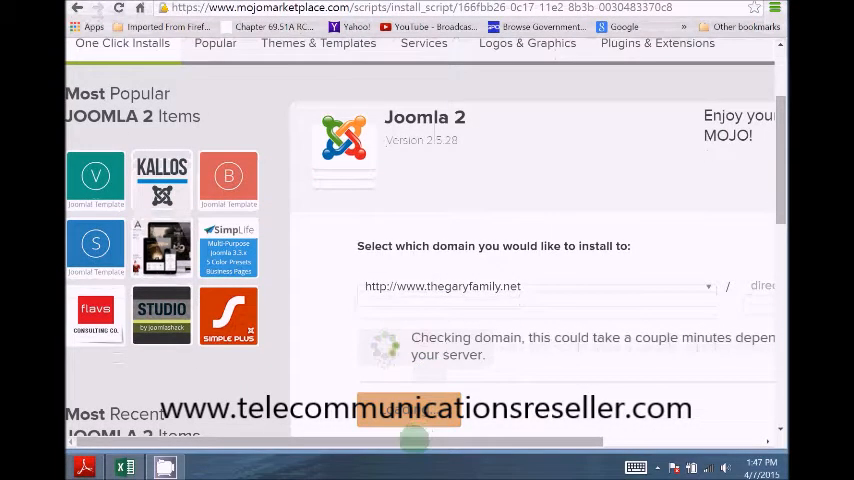
scroll("right", 3)
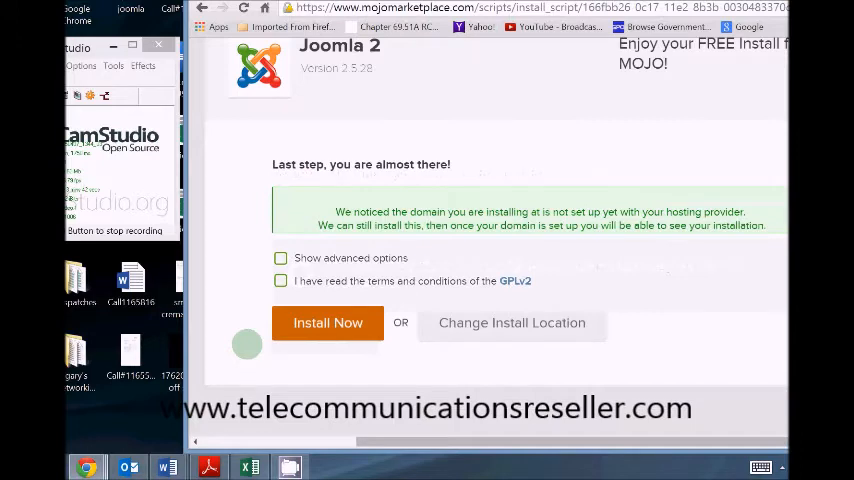
Step: Reveal the advanced installation options with site and admin fields
left_click(280, 256)
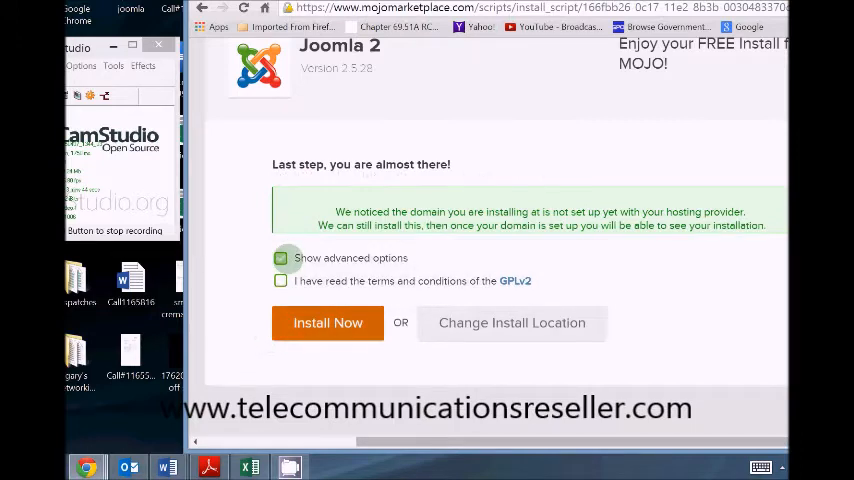
left_click(280, 258)
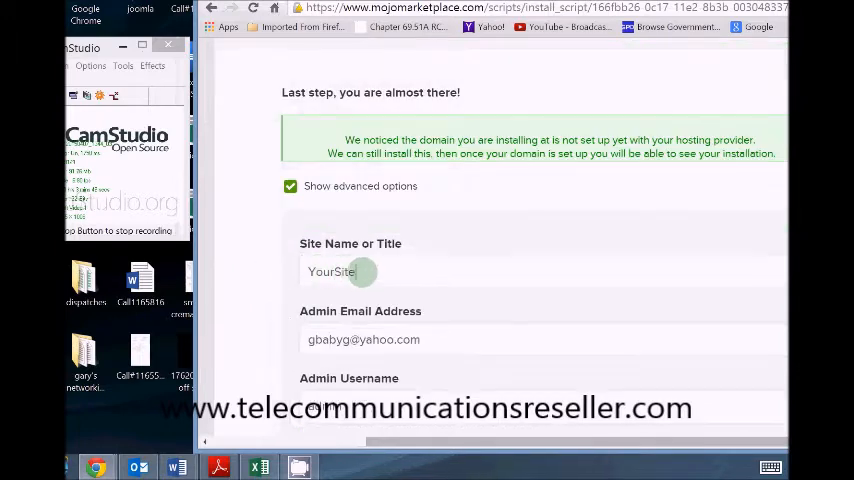
Step: Title the site The Gary Family and copy the generated admin password
type("The Gary")
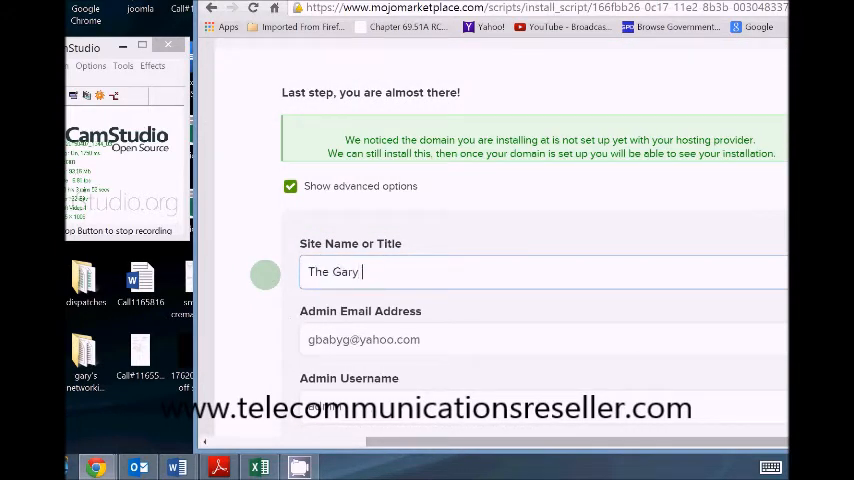
type("Family")
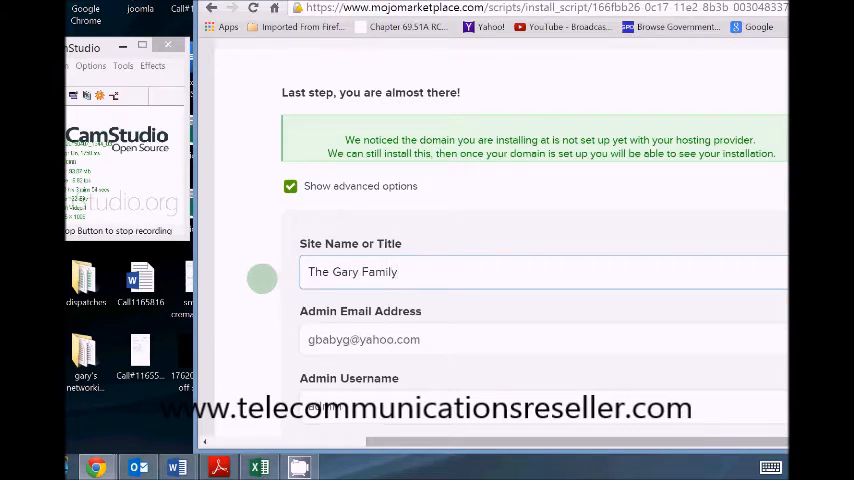
scroll("down", 3)
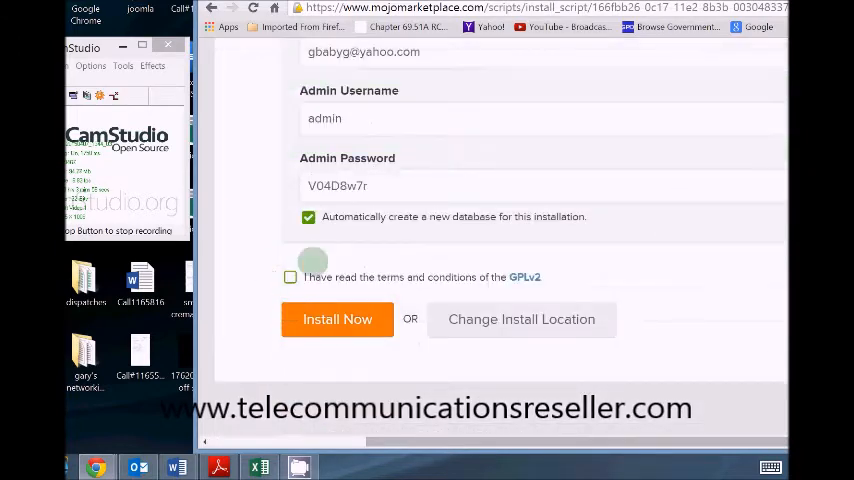
triple_click(336, 186)
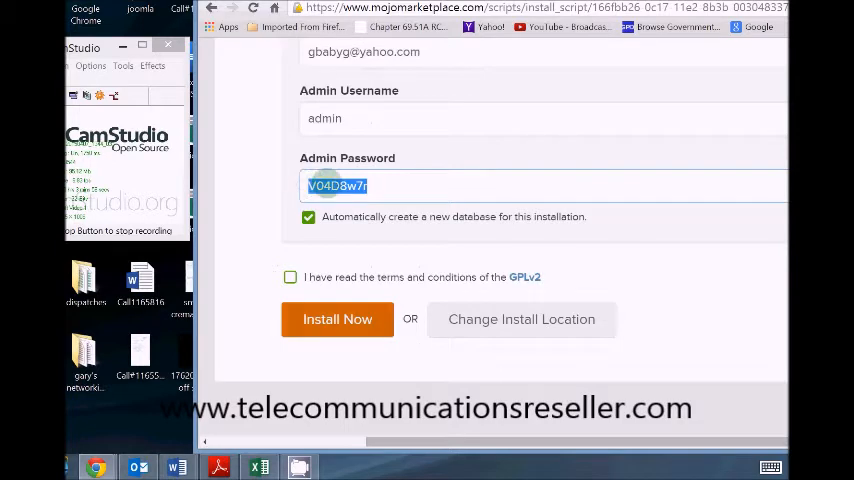
right_click(336, 186)
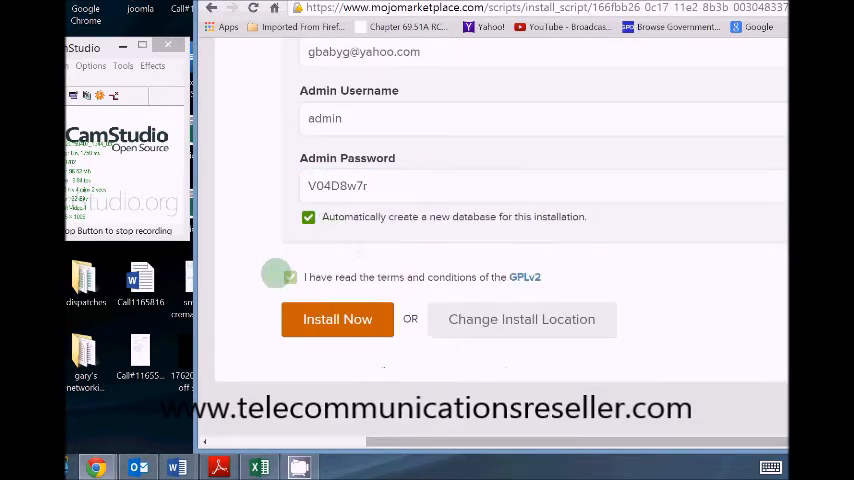
Step: Accept the GPLv2 terms and submit the Joomla installation
left_click(336, 320)
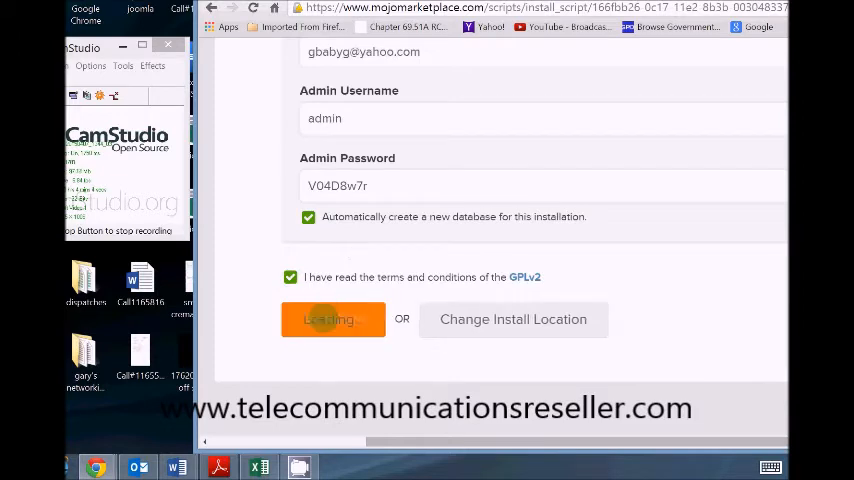
left_click(332, 320)
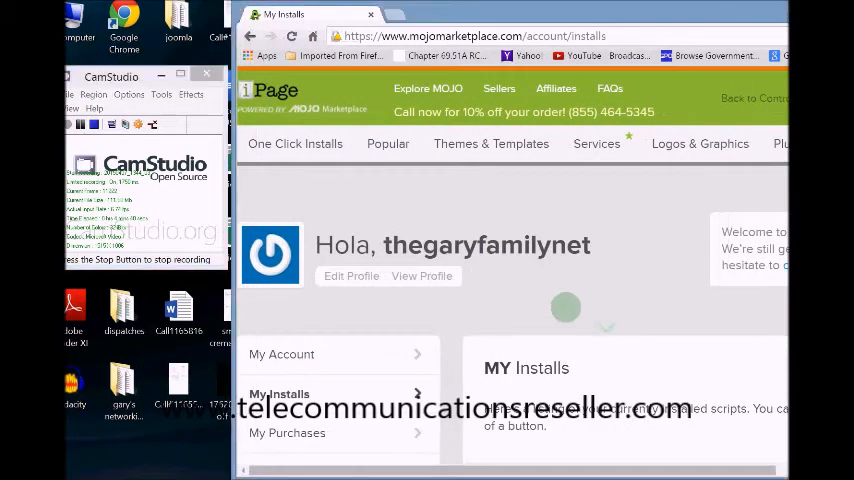
Step: Find thegaryfamily.net's Joomla 2.5.28 entry in the My Installs list
scroll("down", 3)
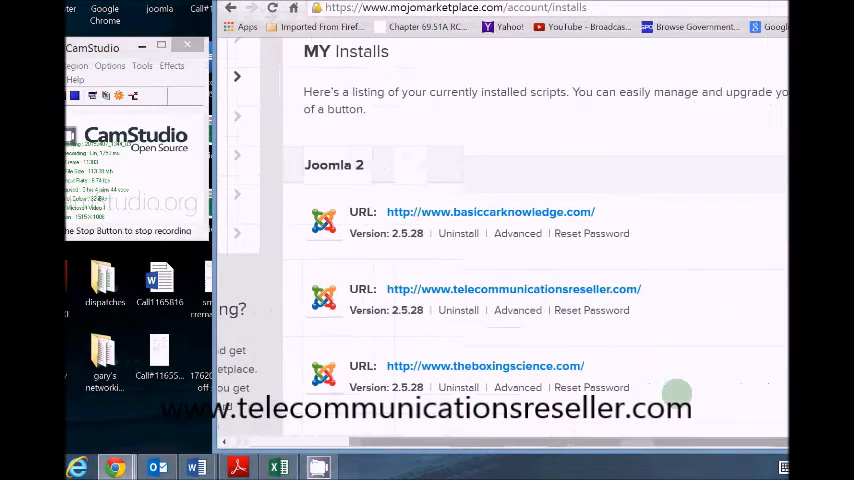
scroll("down", 3)
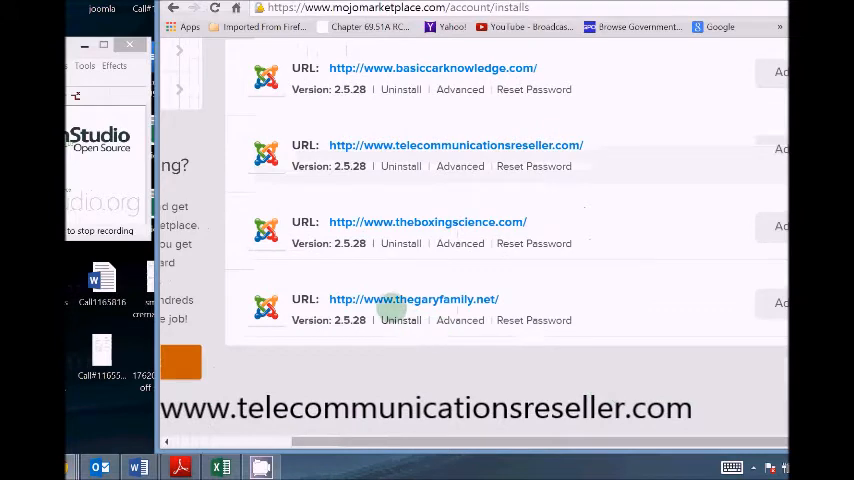
left_click(414, 300)
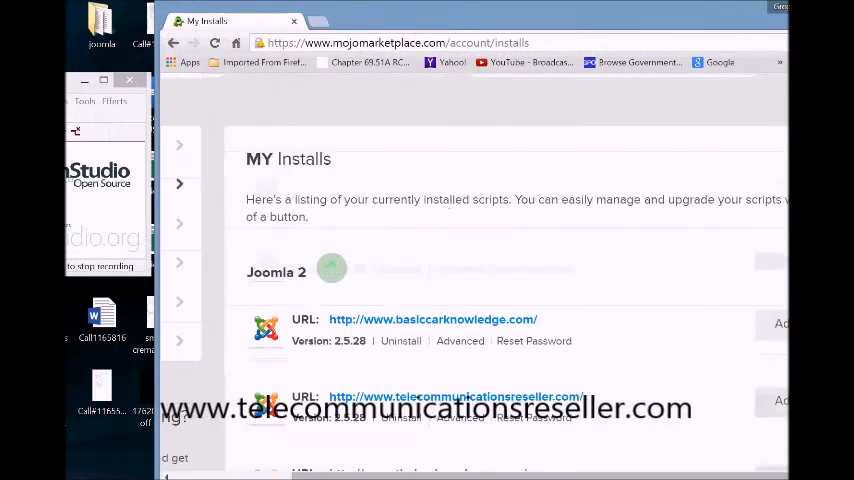
scroll("up", 3)
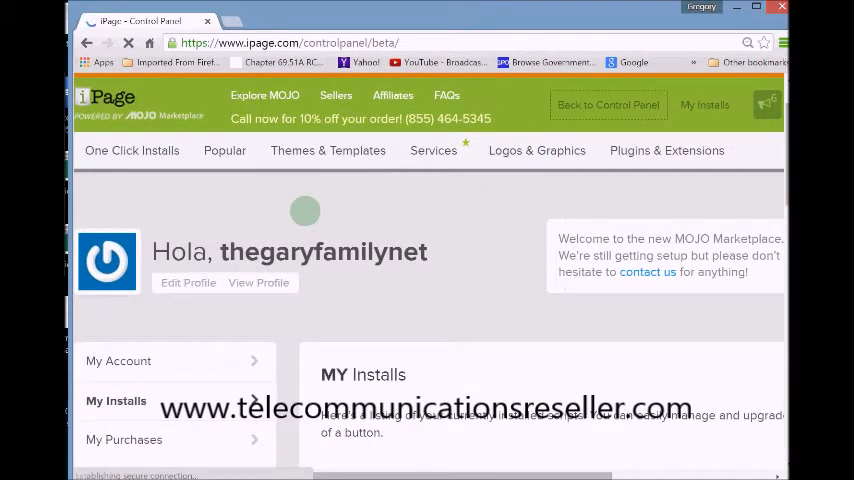
Step: In File Manager, confirm garyfamily holds the Joomla files and bud is empty
left_click(608, 104)
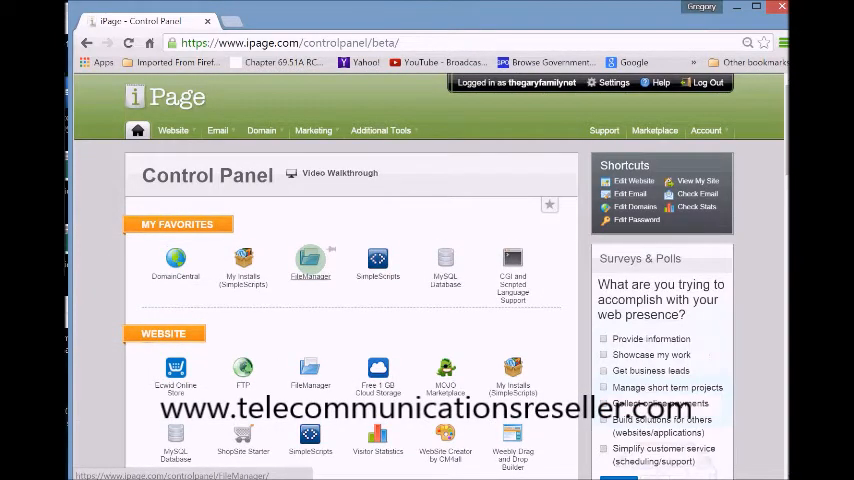
left_click(310, 264)
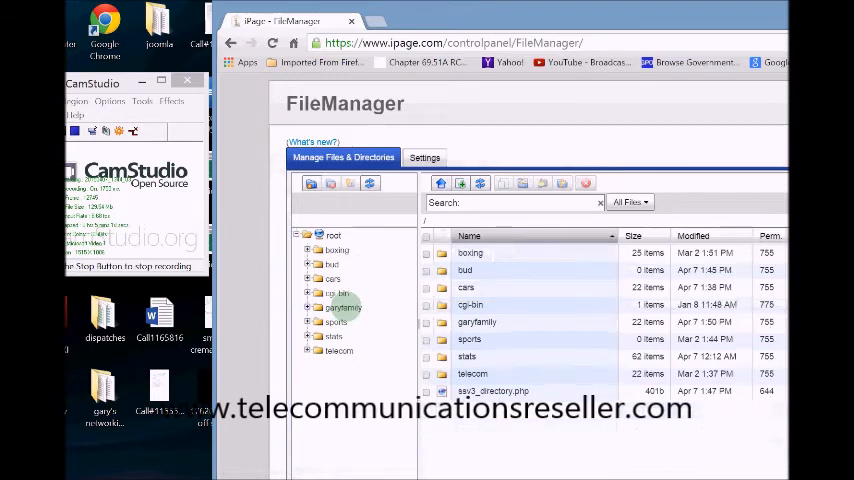
double_click(344, 308)
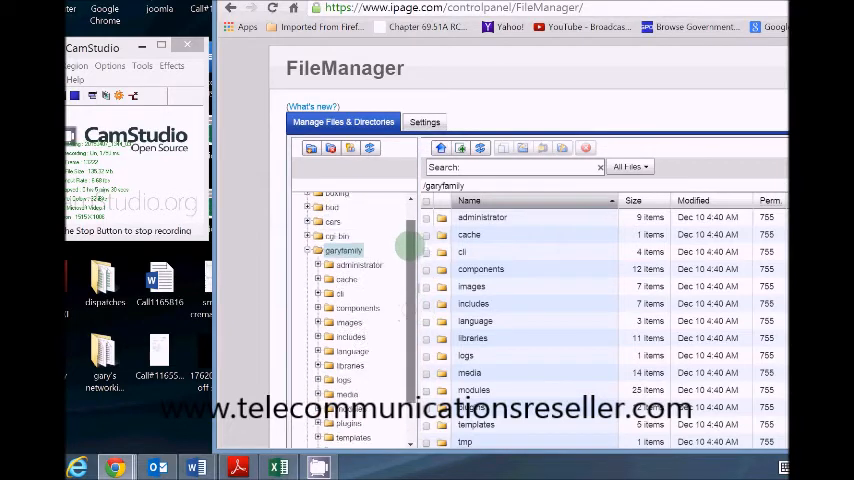
left_click(330, 228)
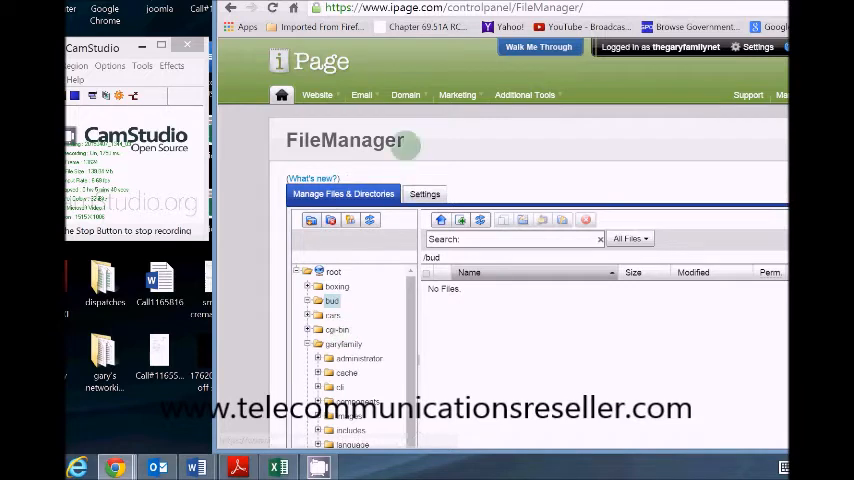
Step: Go to DomainCentral from the Domain menu
left_click(404, 122)
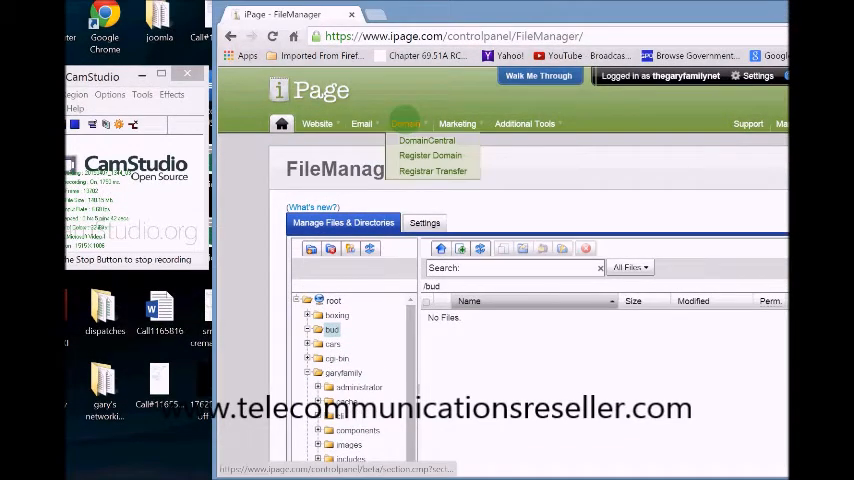
left_click(316, 122)
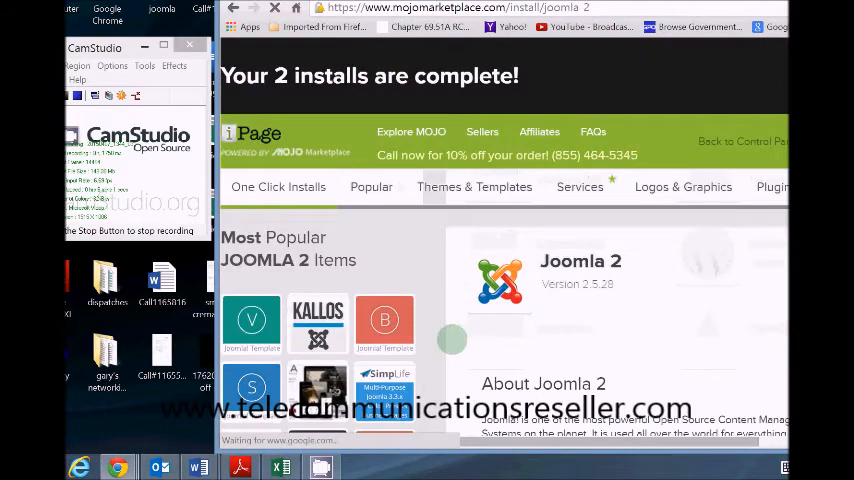
Step: Check northwestcannabisclub.com as the target, accept the terms and submit the Joomla 2 install
scroll("down", 3)
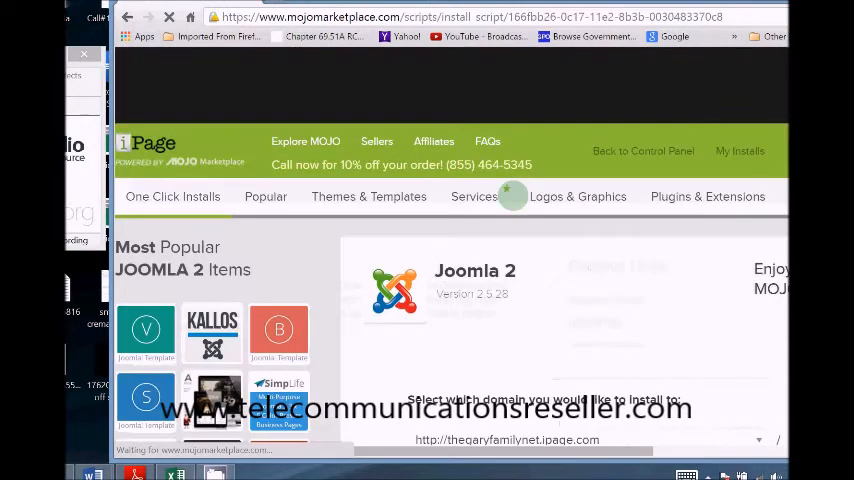
scroll("down", 3)
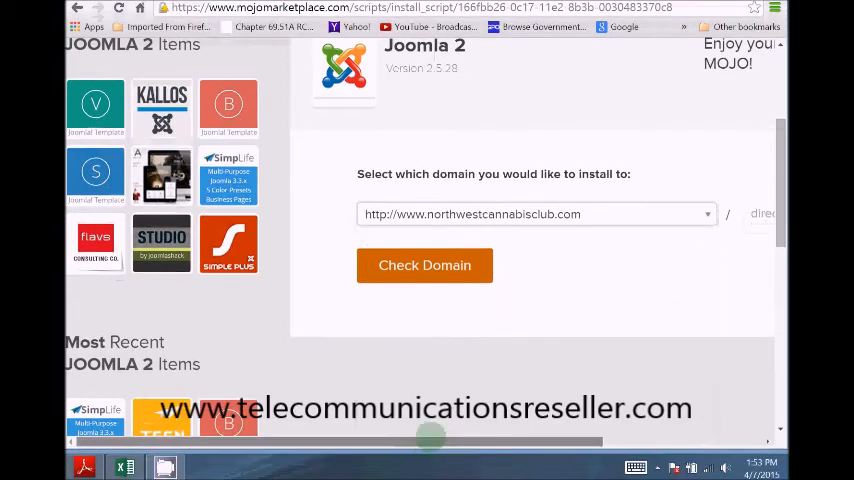
left_click(424, 264)
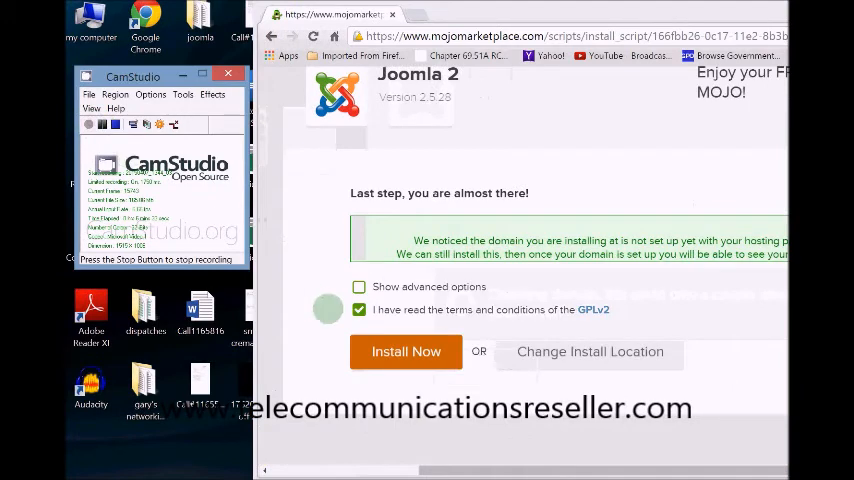
left_click(406, 352)
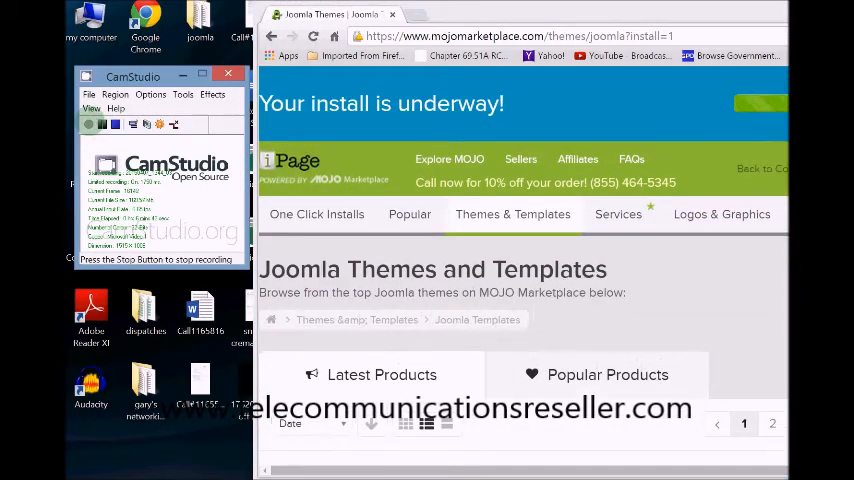
Step: Return to the iPage Control Panel while the Joomla install continues
left_click(88, 124)
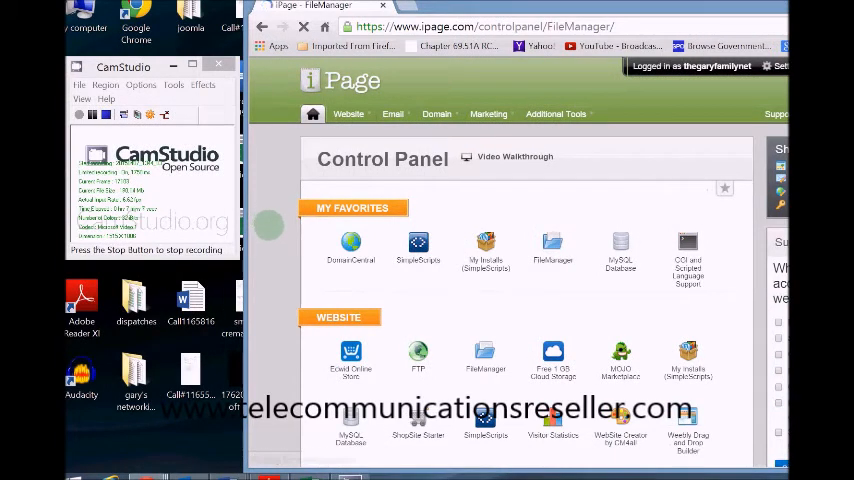
Step: In File Manager, expand the bud folder to confirm it now holds the Joomla files
left_click(484, 250)
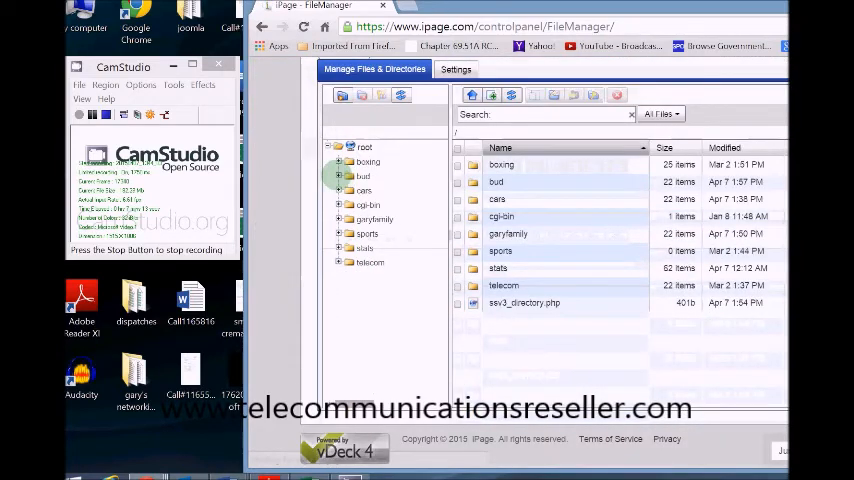
left_click(352, 176)
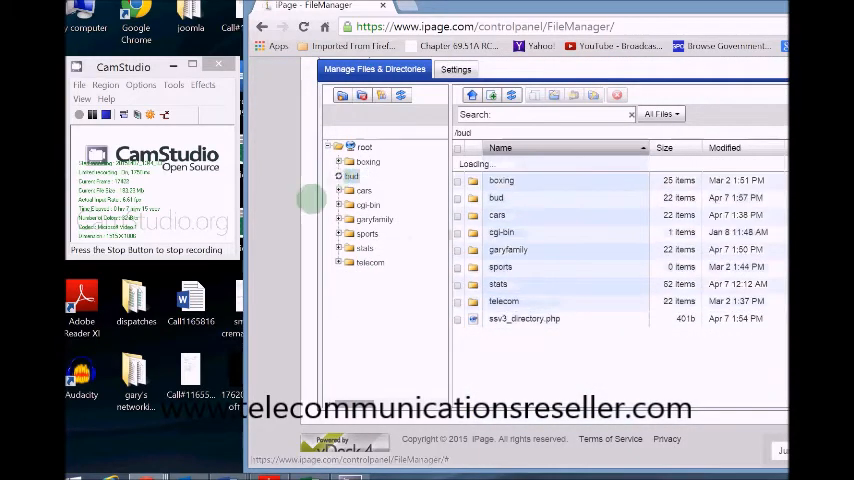
left_click(352, 176)
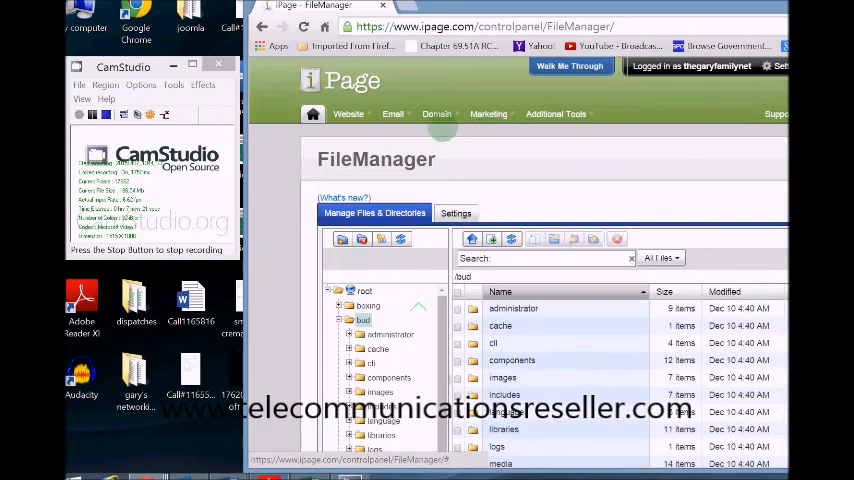
left_click(348, 122)
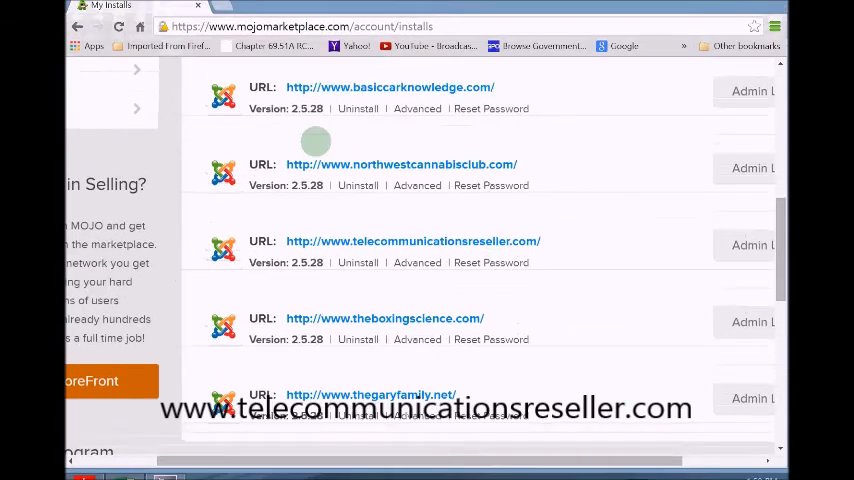
Step: Load northwestcannabisclub.com from My Installs to see the default Joomla home page, then return
scroll("down", 3)
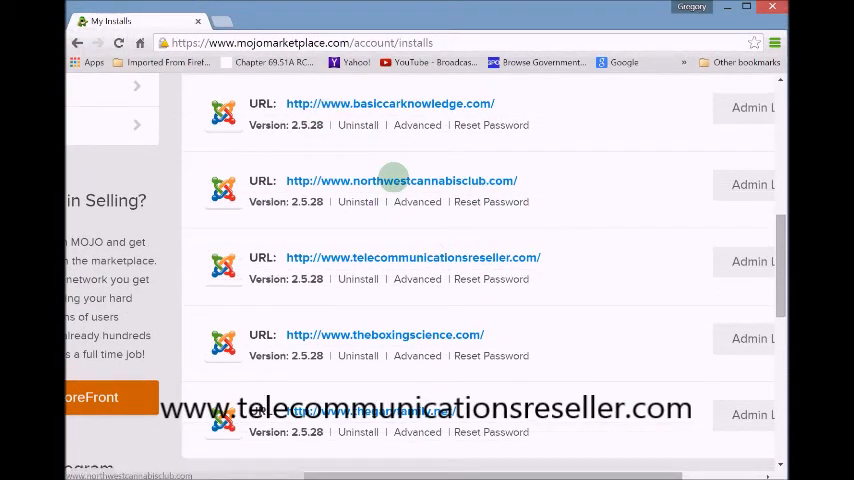
left_click(400, 180)
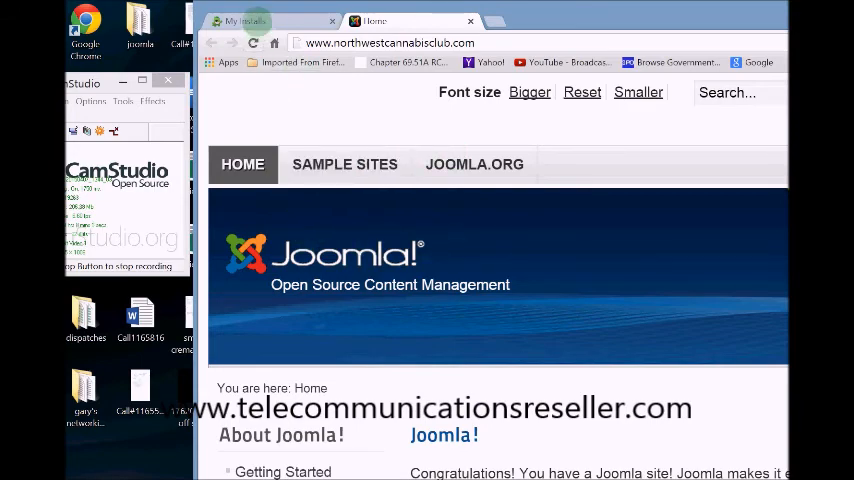
left_click(216, 12)
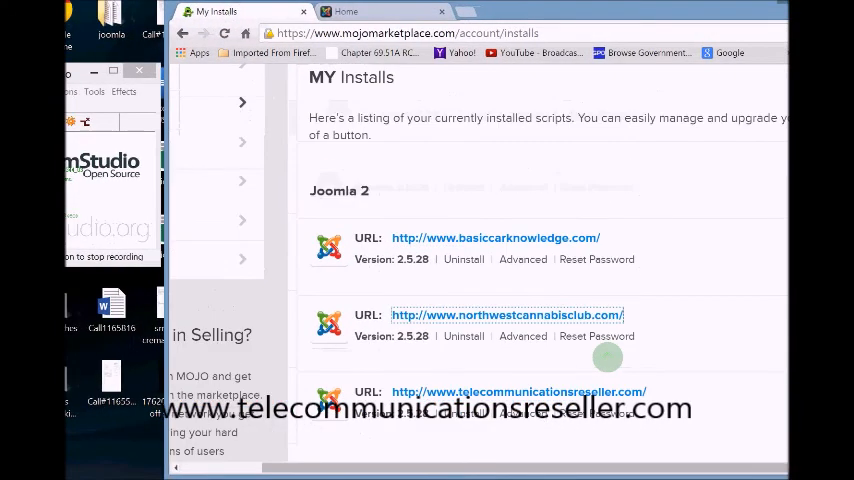